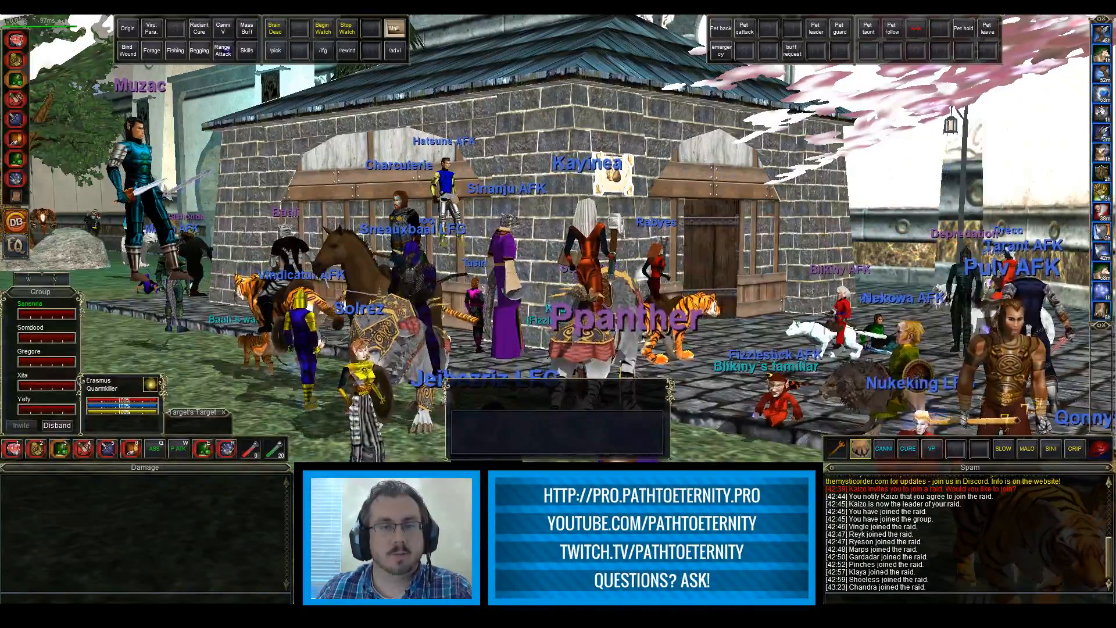
# Step: Start the Begin Watch stopwatch, stop it, then start it again from the hotkeys
pyautogui.click(322, 28)
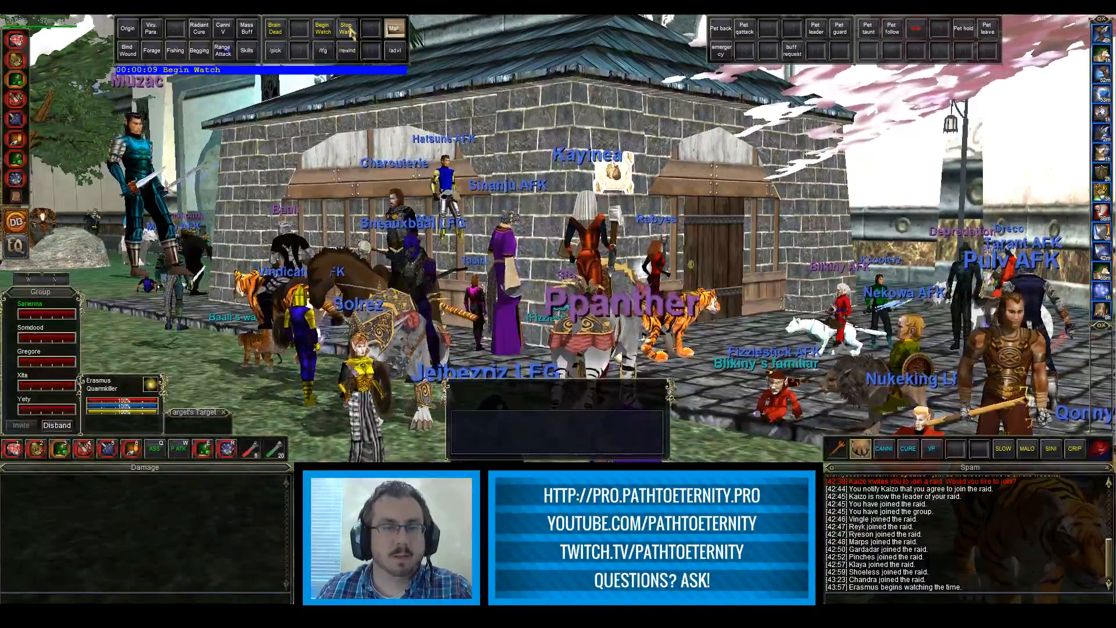
pyautogui.click(346, 28)
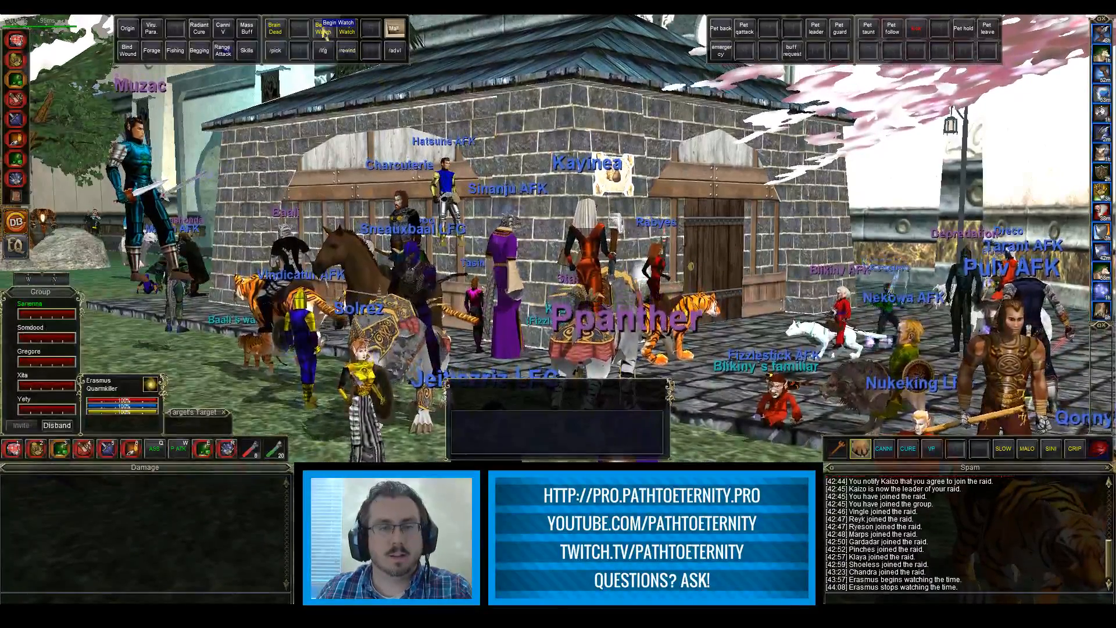
pyautogui.click(324, 27)
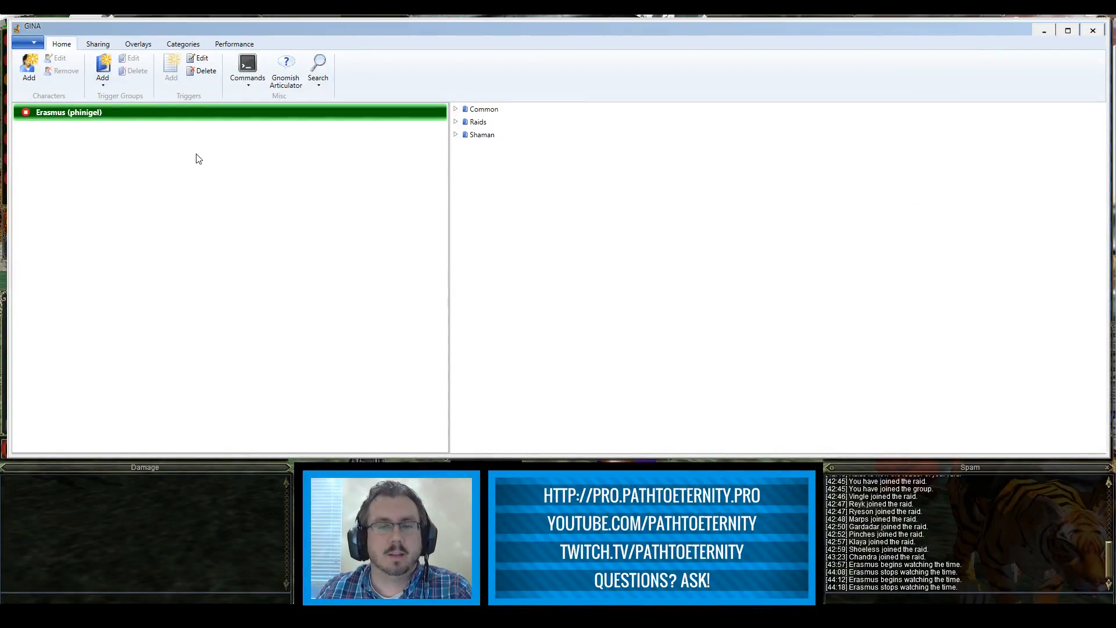
# Step: Expand Common and its Timers subgroup to reveal the Begin Watch trigger
pyautogui.click(456, 109)
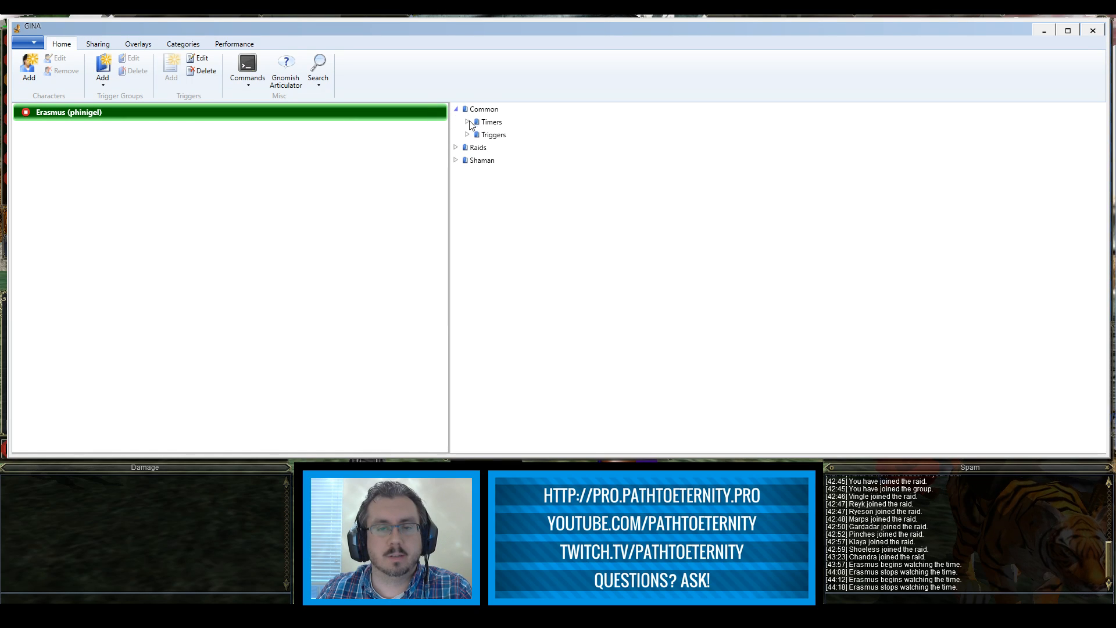
pyautogui.click(468, 122)
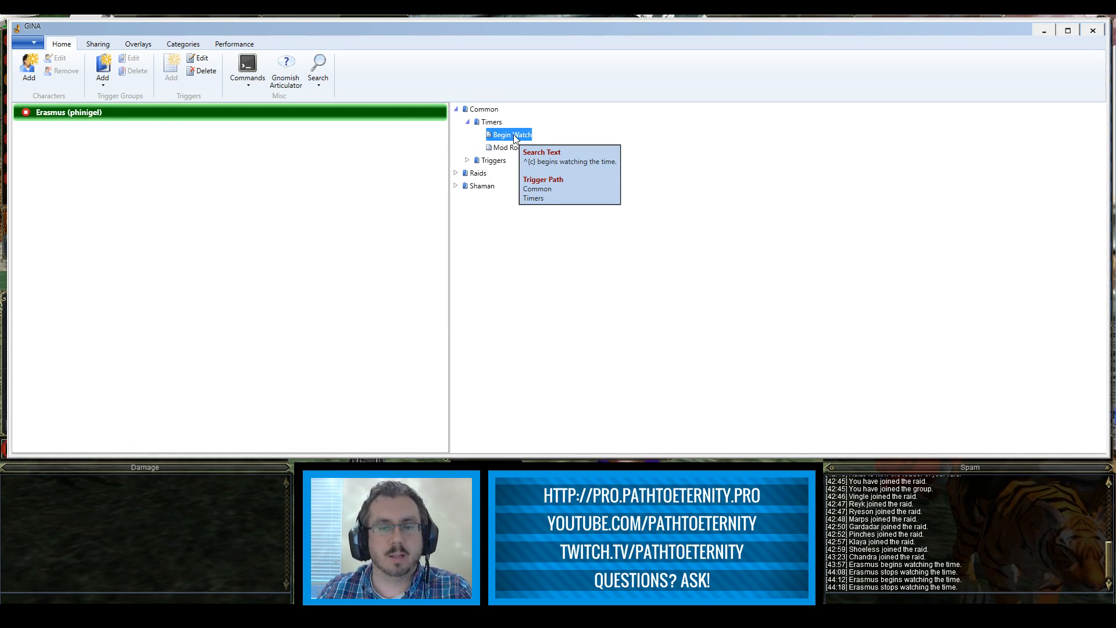
# Step: Review Begin Watch in the Trigger Editor: Timer Ended settings, then the count-up Timer settings
pyautogui.doubleClick(503, 135)
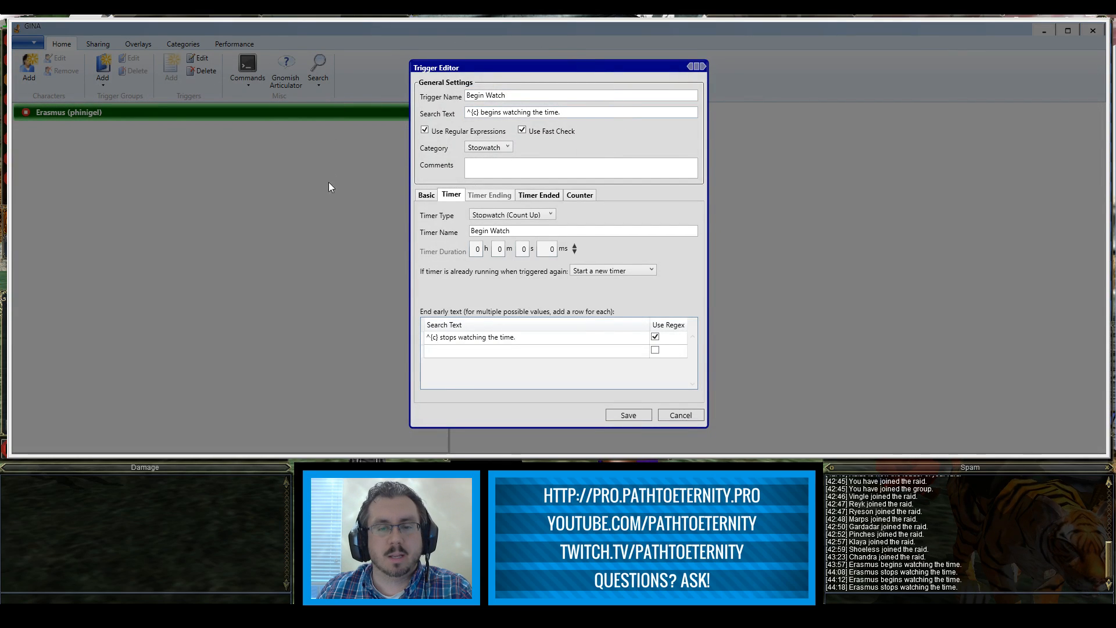
pyautogui.moveTo(730, 424)
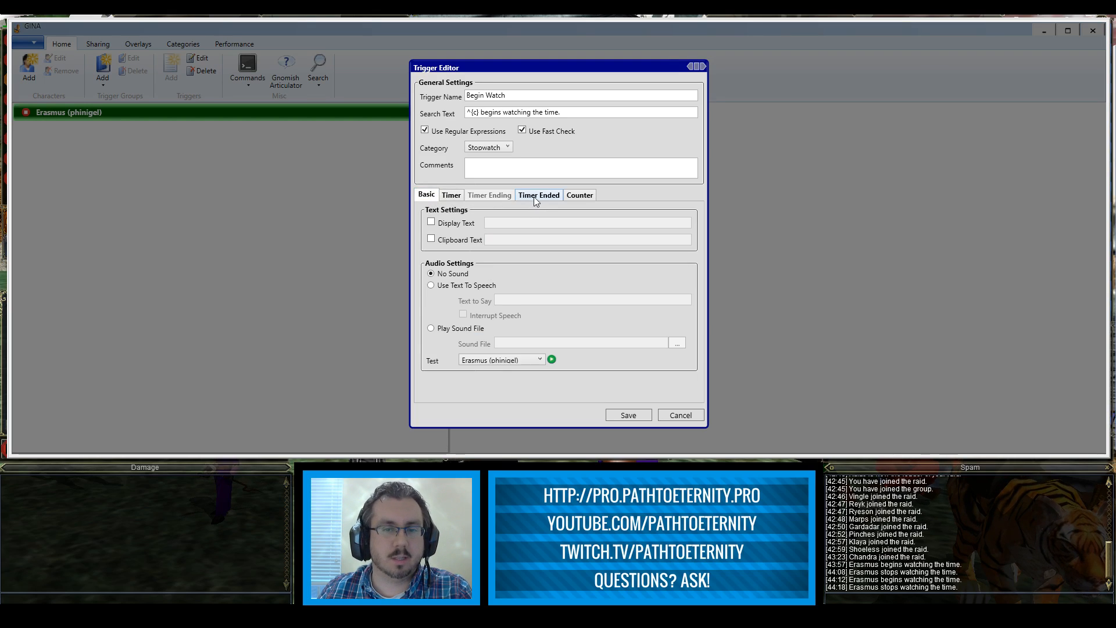
pyautogui.click(539, 194)
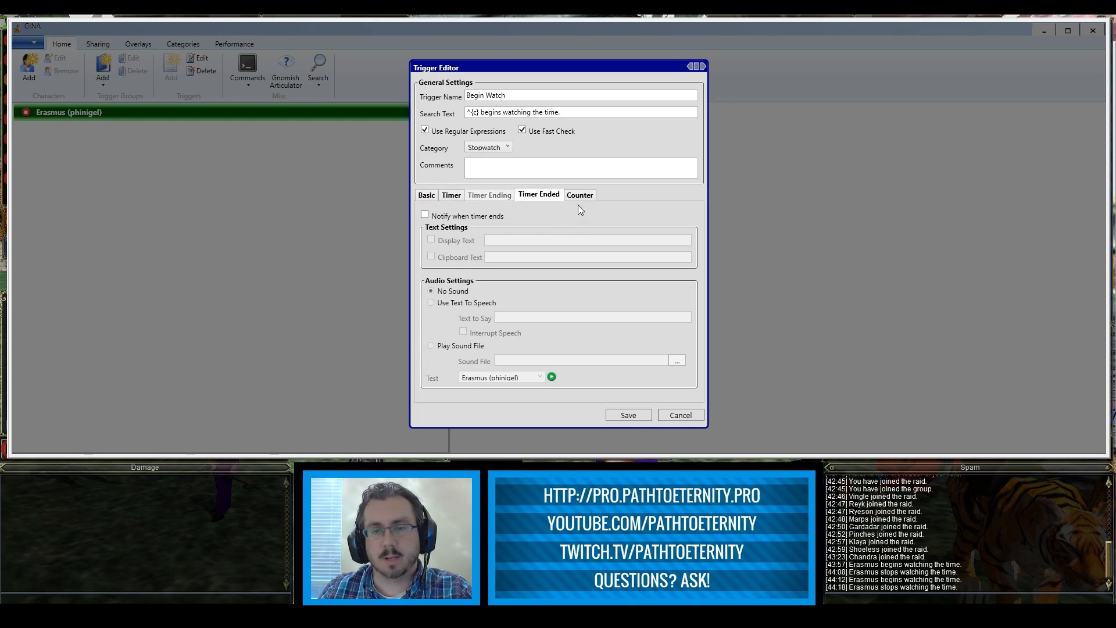
pyautogui.click(451, 194)
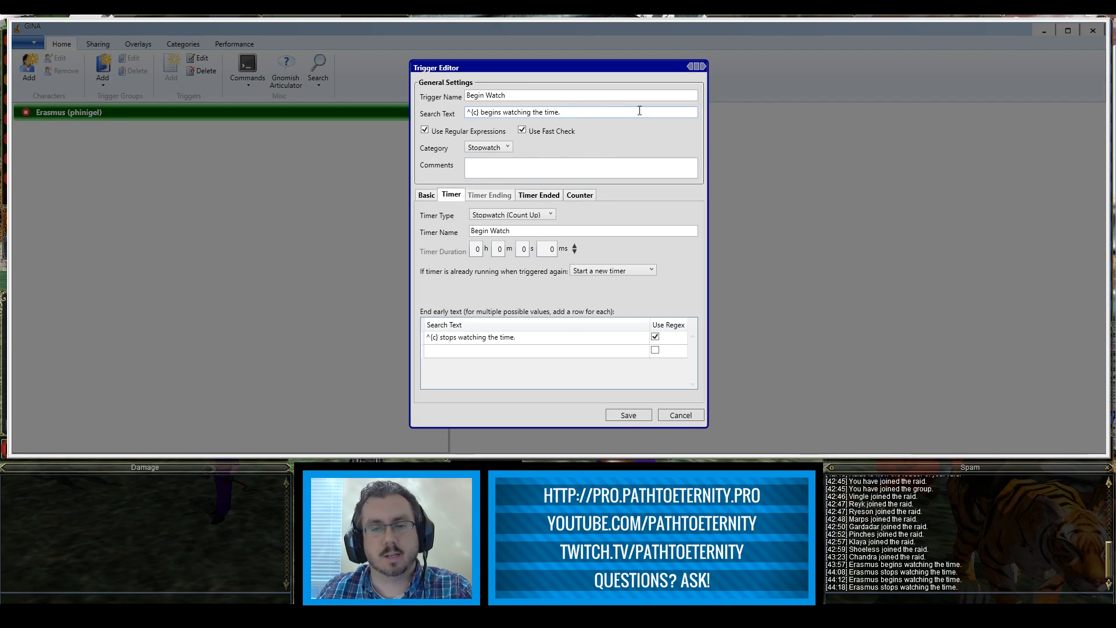
pyautogui.moveTo(454, 106)
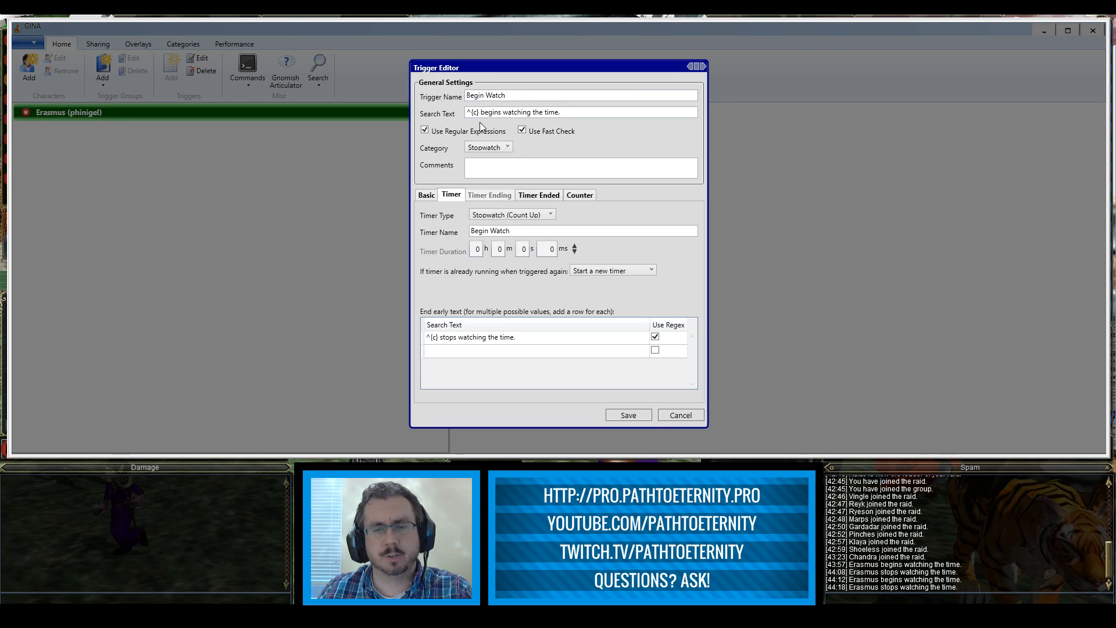
pyautogui.moveTo(496, 124)
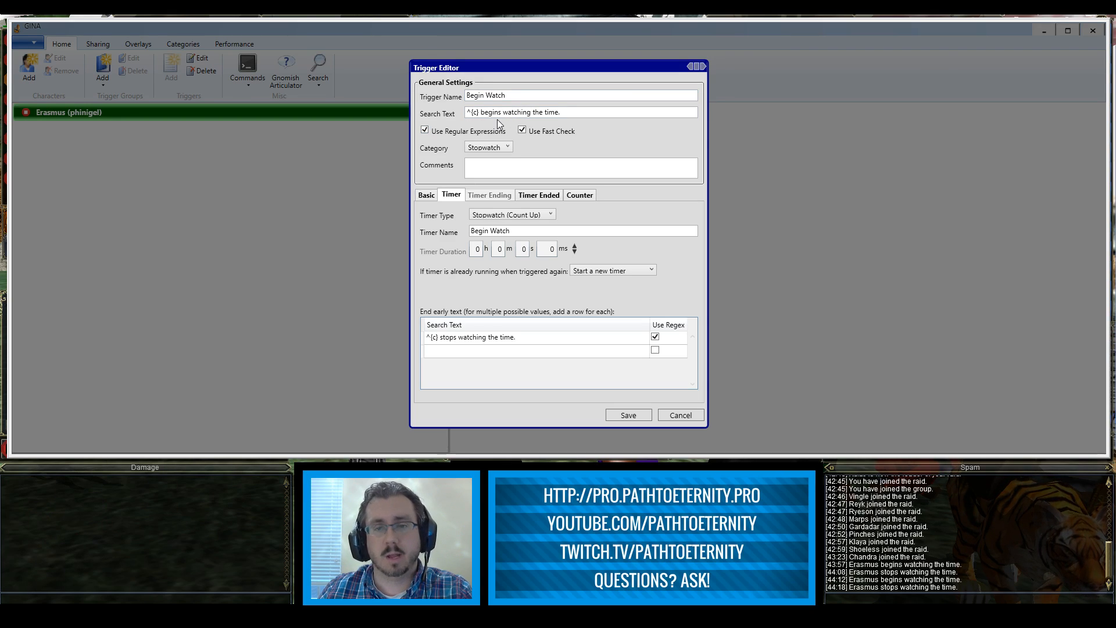
pyautogui.moveTo(489, 125)
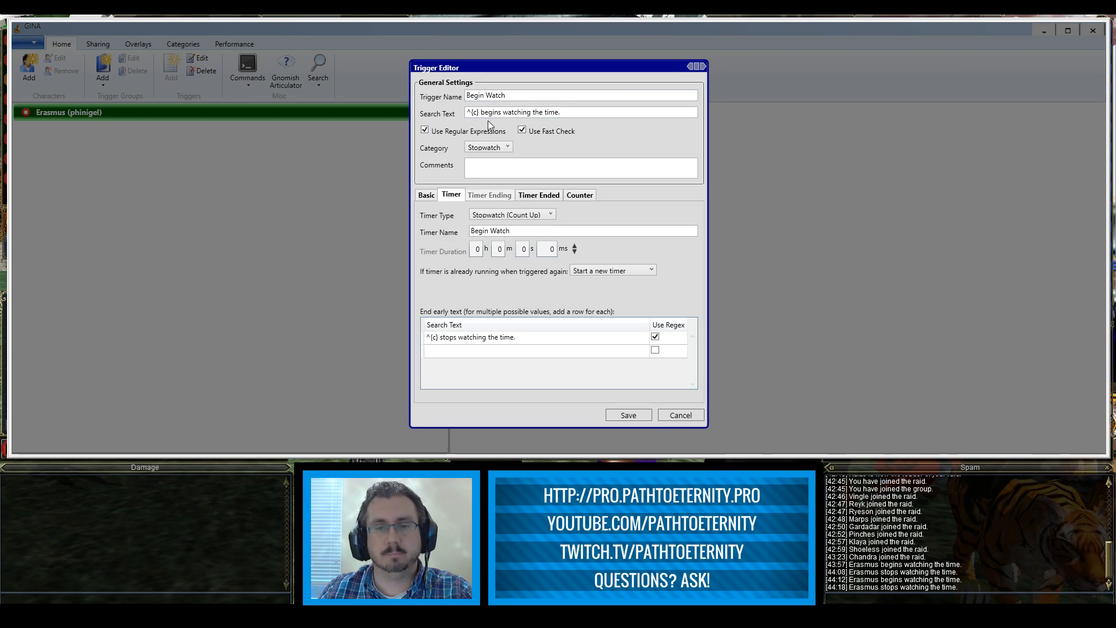
pyautogui.moveTo(487, 125)
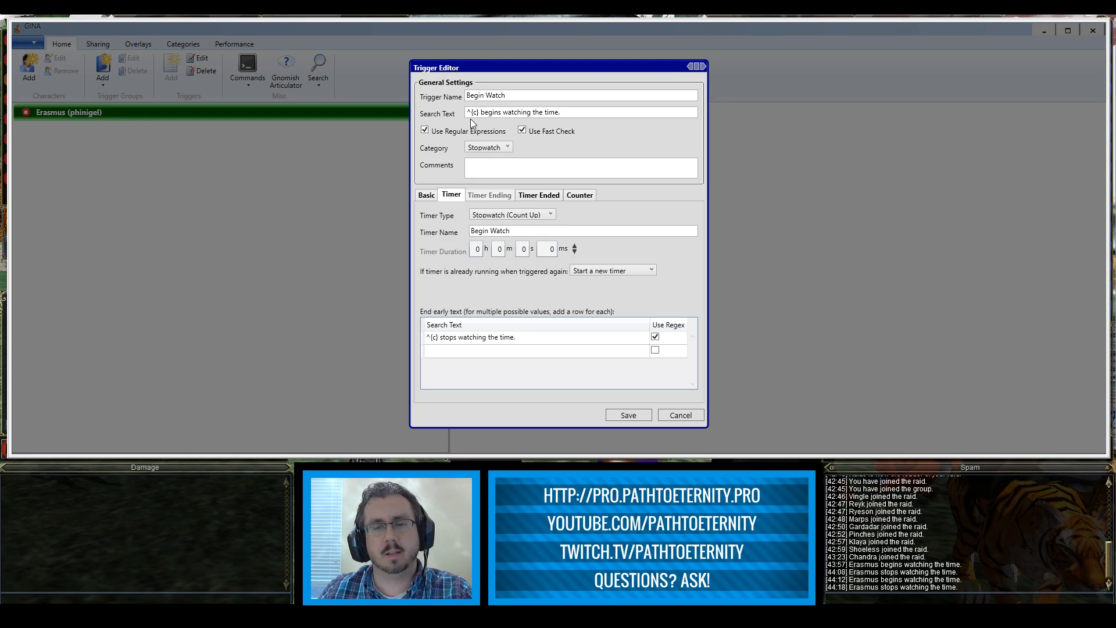
pyautogui.click(581, 113)
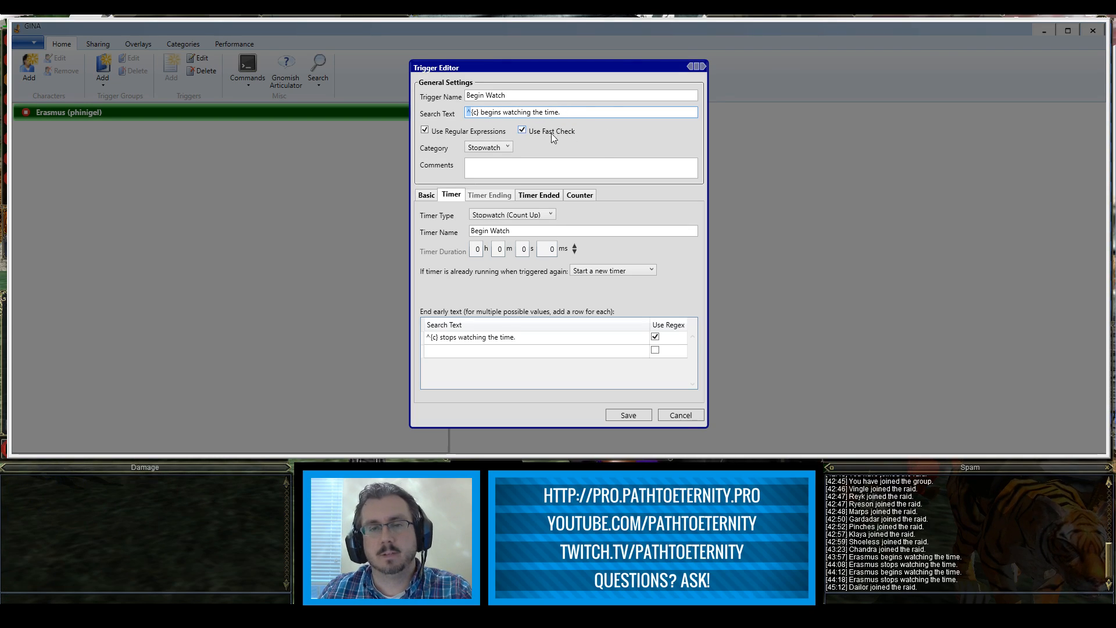
pyautogui.moveTo(547, 159)
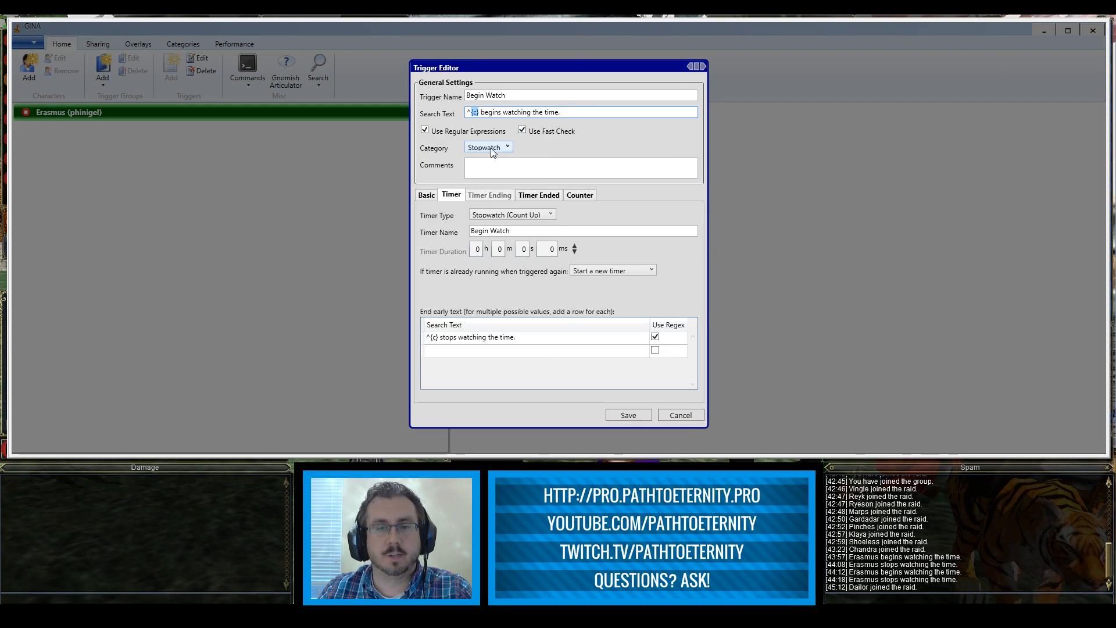
pyautogui.click(487, 148)
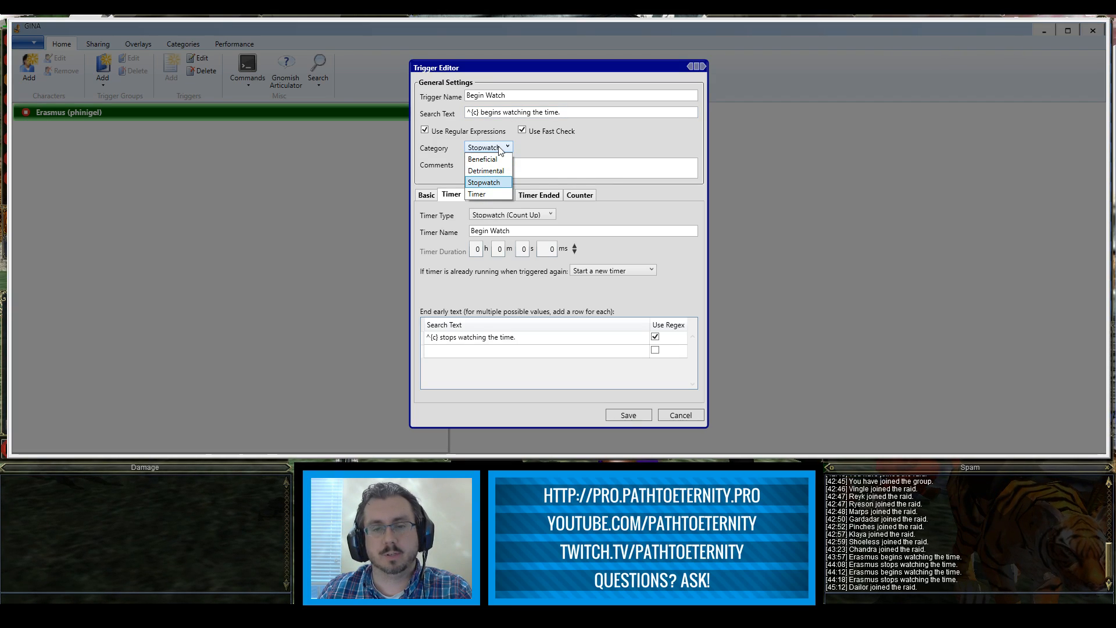
pyautogui.moveTo(566, 154)
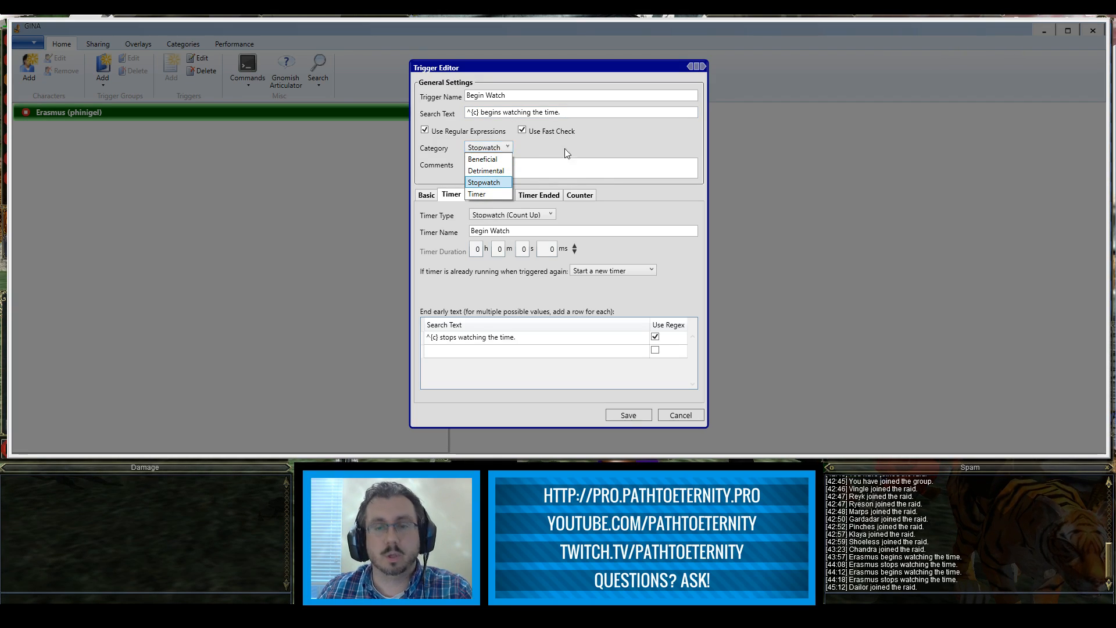
pyautogui.click(484, 183)
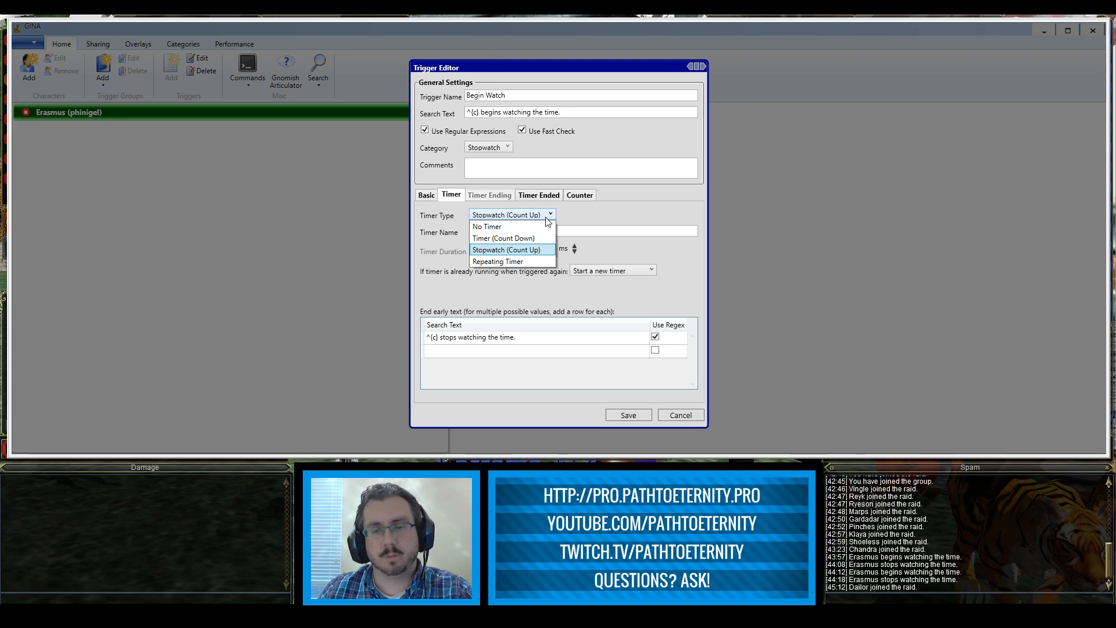
pyautogui.click(506, 249)
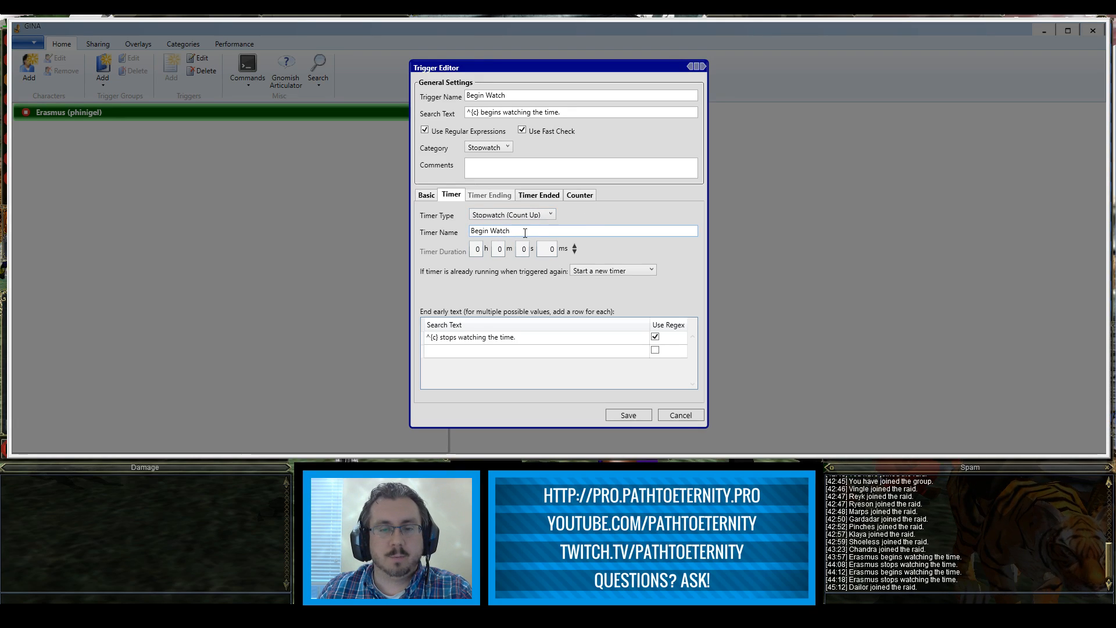
pyautogui.tripleClick(520, 230)
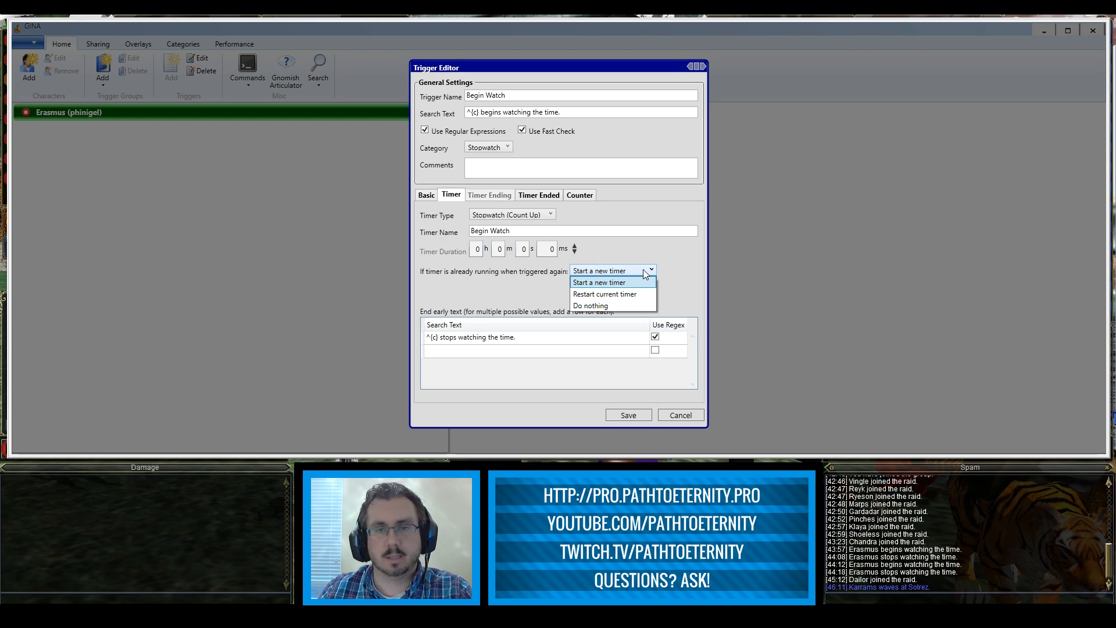
pyautogui.moveTo(656, 269)
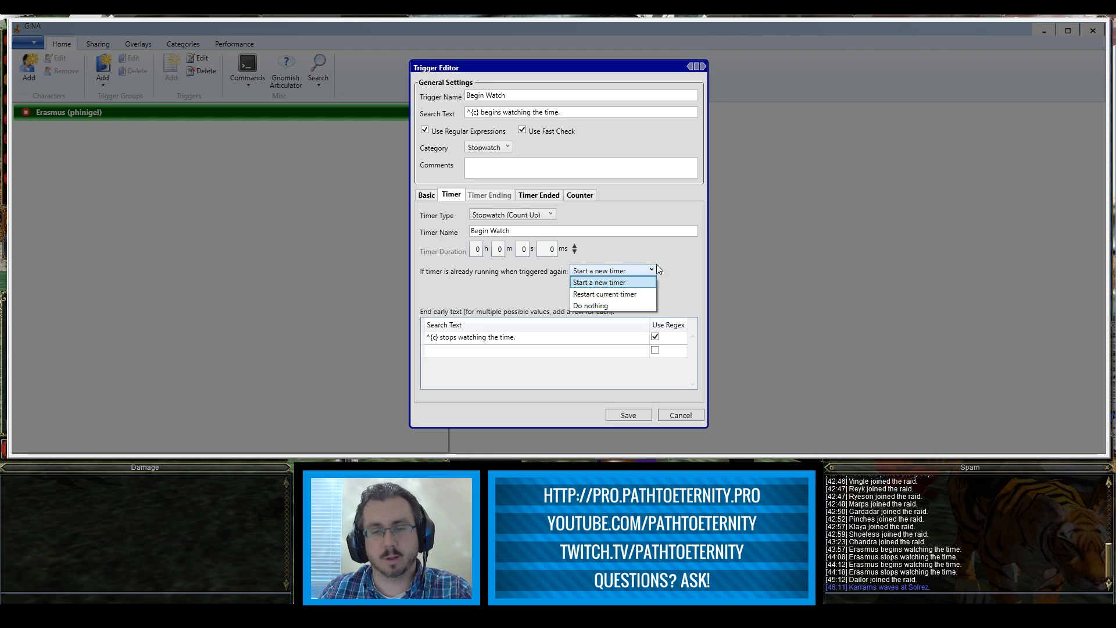
pyautogui.moveTo(675, 293)
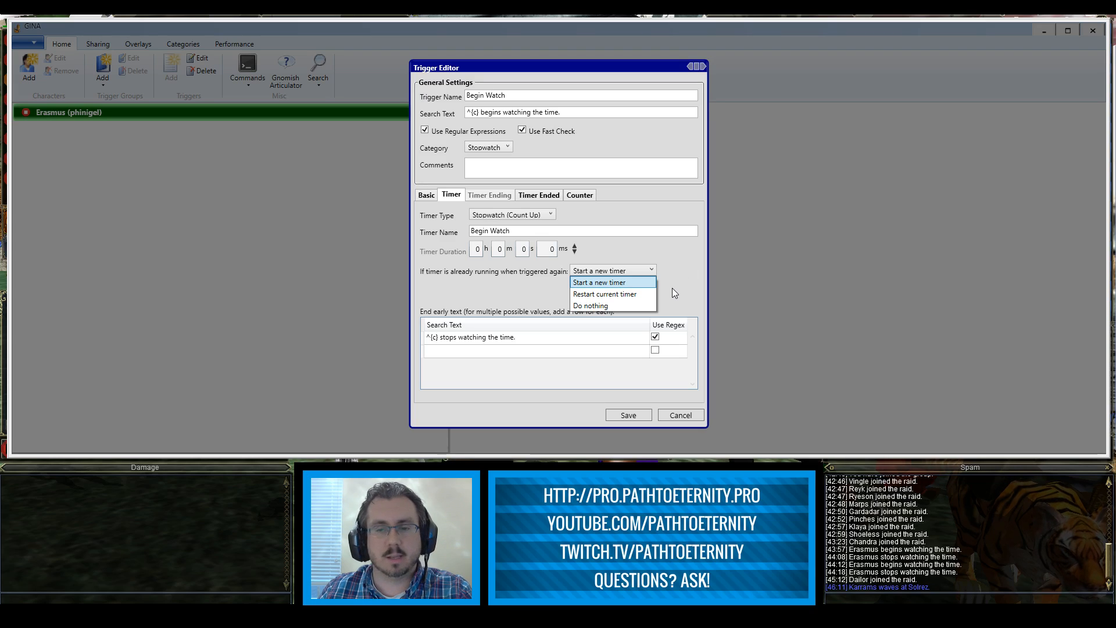
pyautogui.click(600, 282)
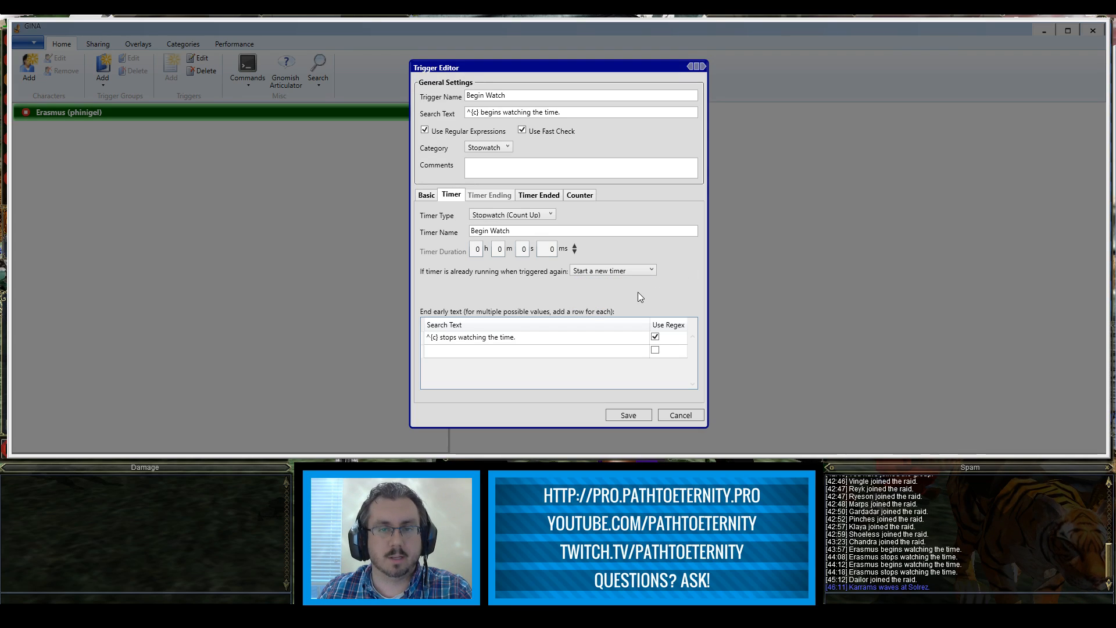
pyautogui.moveTo(629, 296)
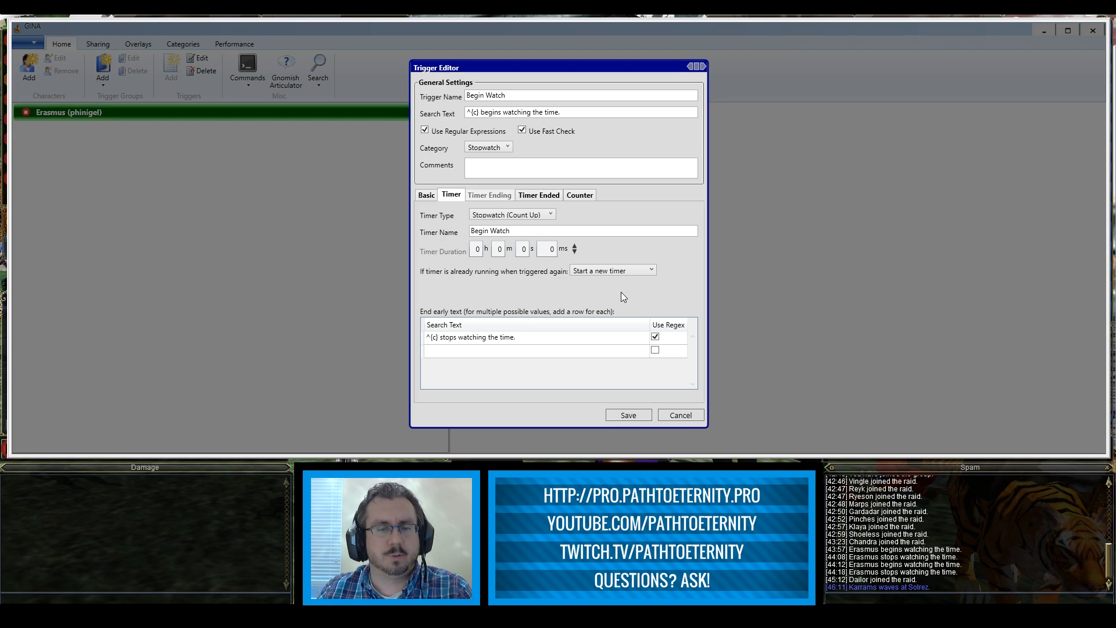
pyautogui.moveTo(468, 319)
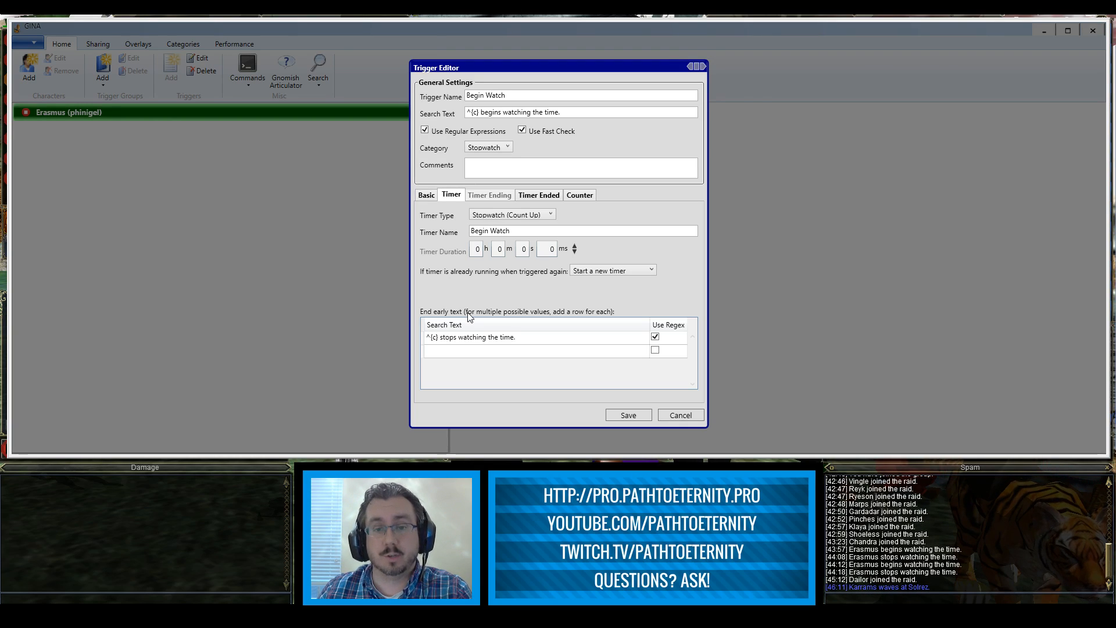
pyautogui.moveTo(436, 350)
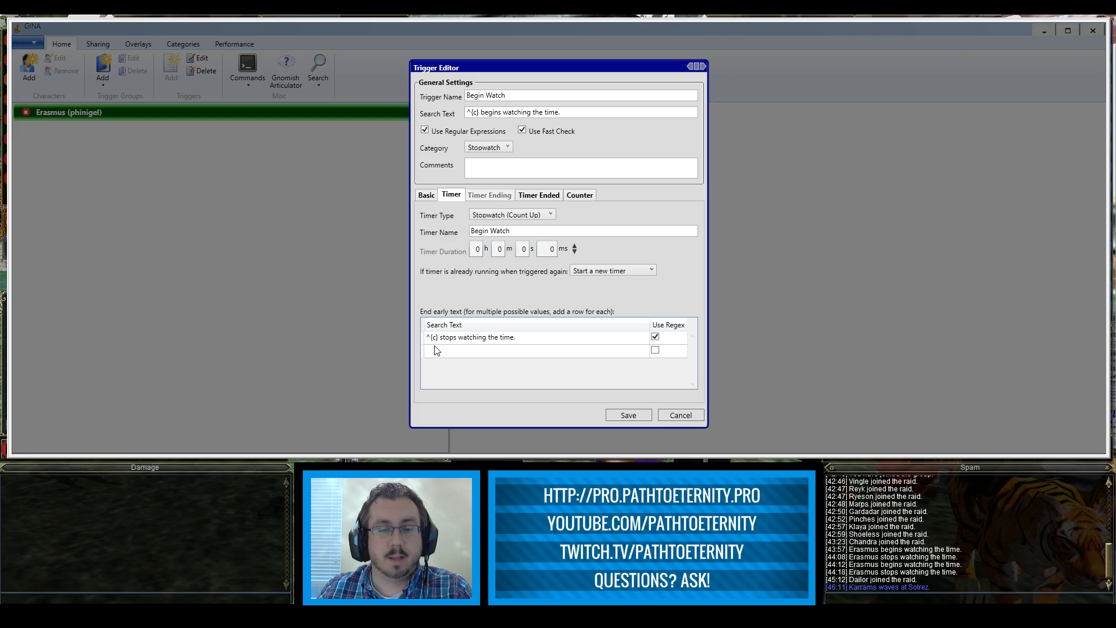
pyautogui.moveTo(478, 347)
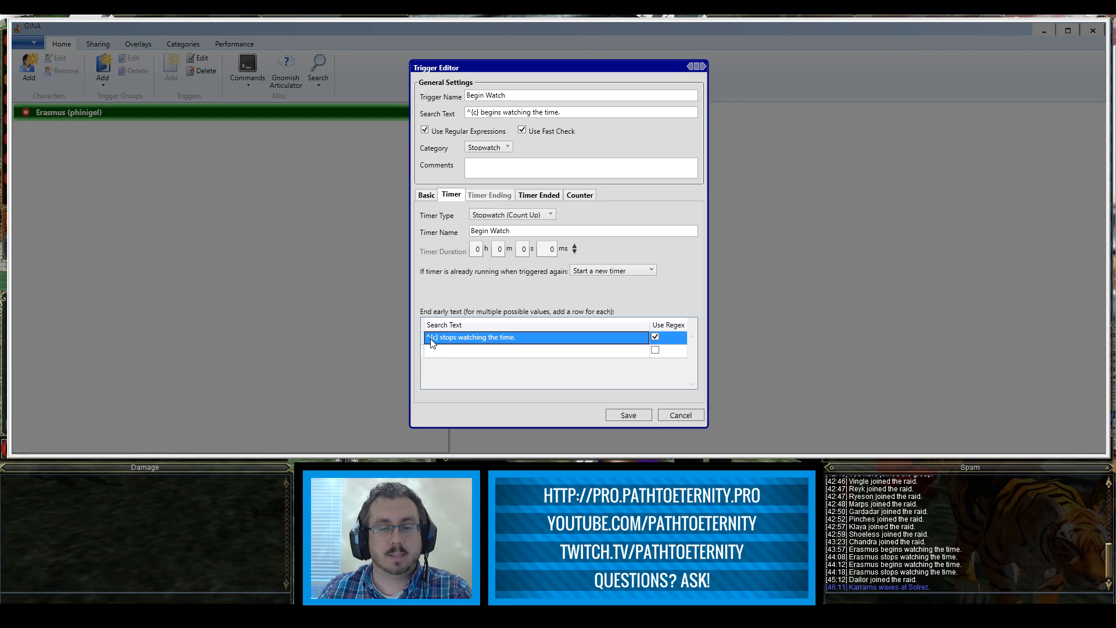
pyautogui.moveTo(439, 354)
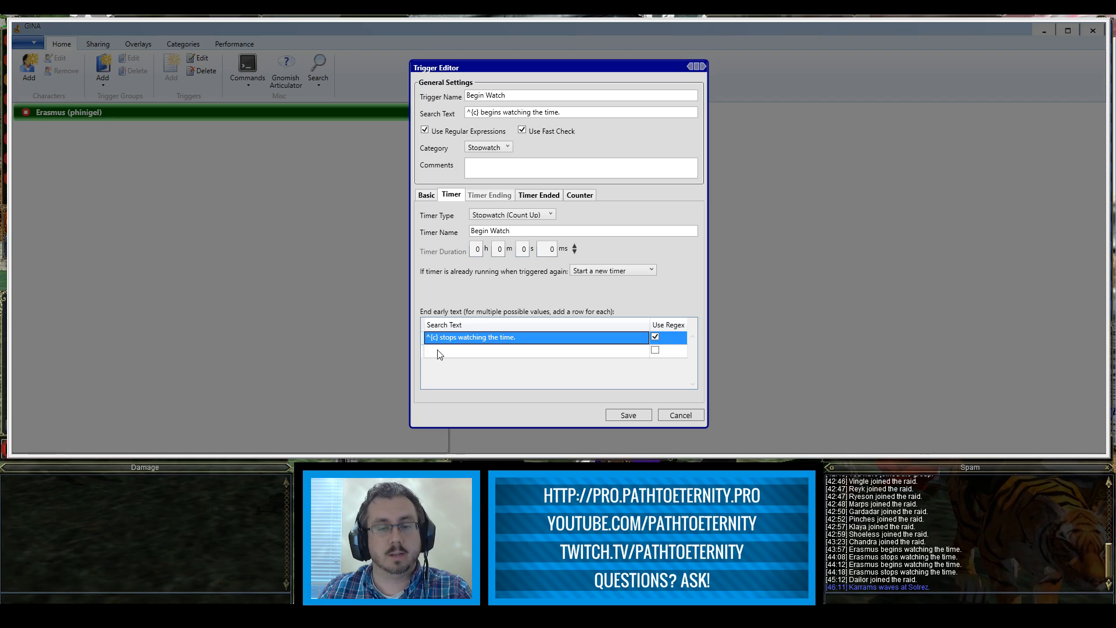
pyautogui.moveTo(439, 350)
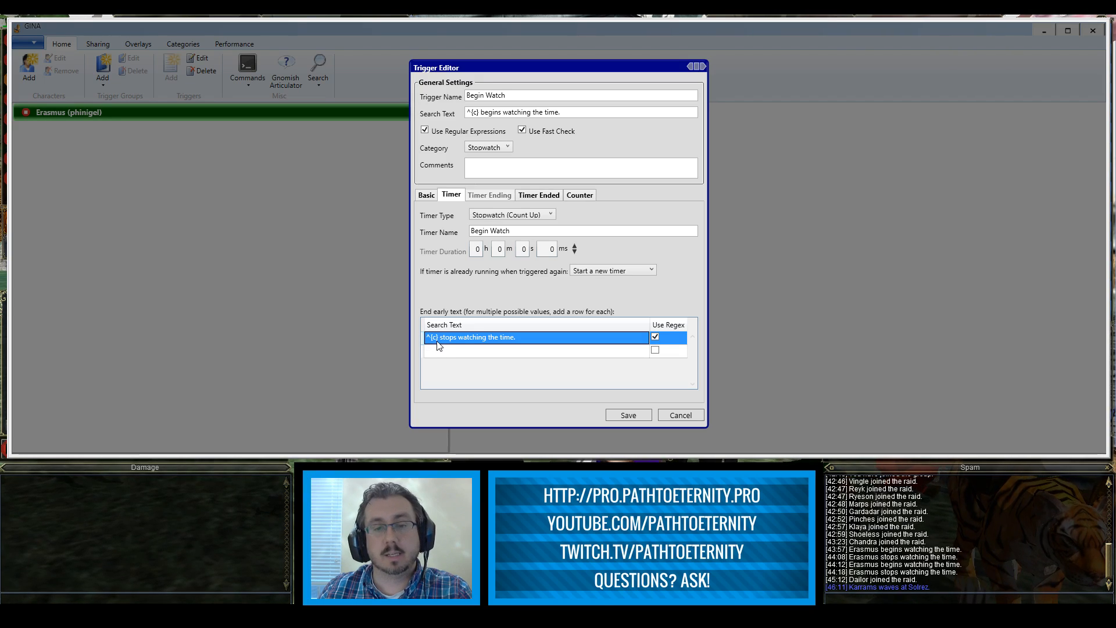
pyautogui.moveTo(447, 347)
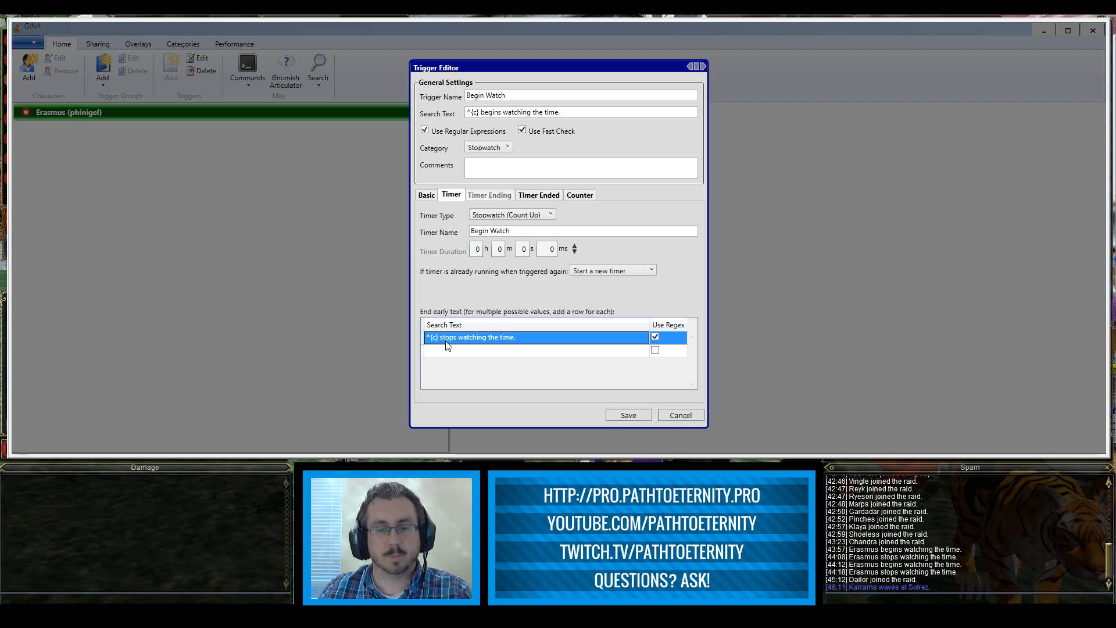
pyautogui.moveTo(438, 349)
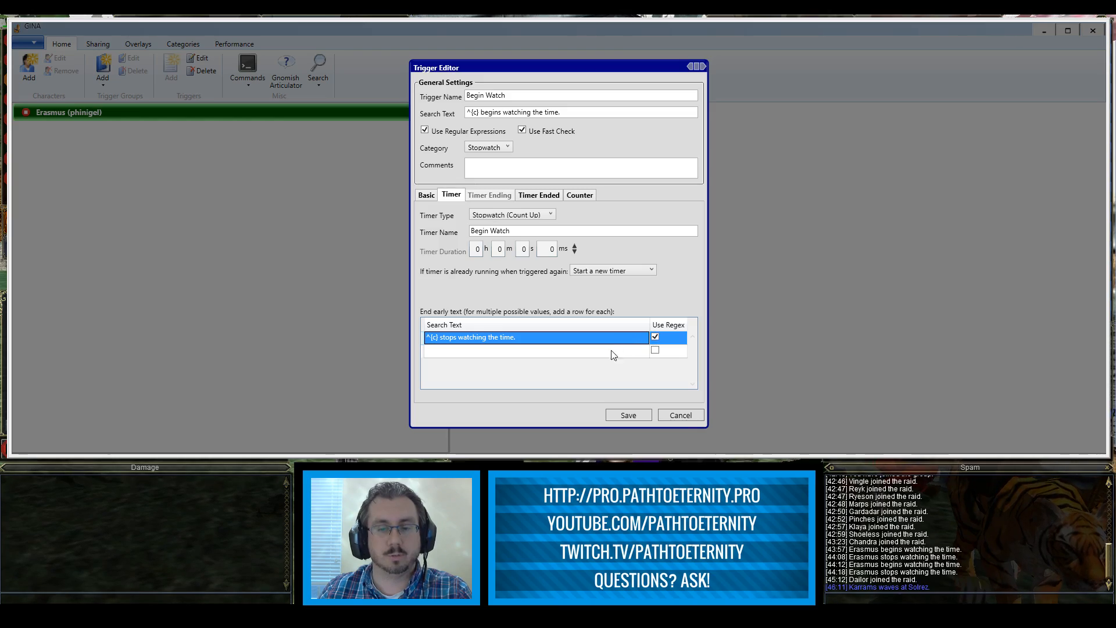
pyautogui.moveTo(536, 329)
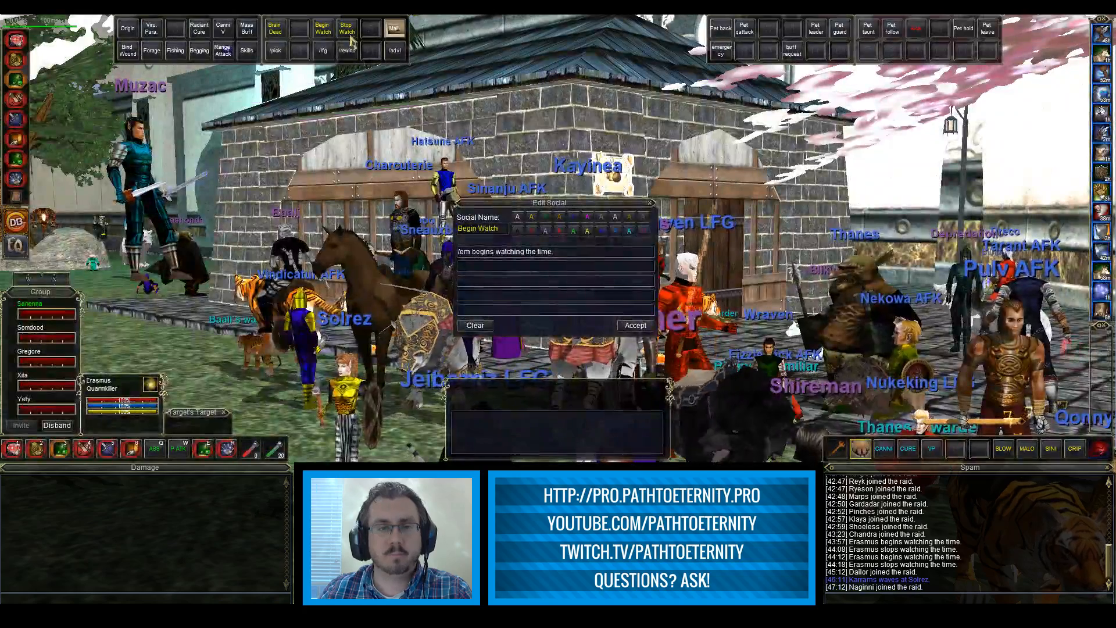
# Step: Check the Stop Watch social's emote, then fire Begin Watch to start the on-screen timer at zero
pyautogui.click(347, 26)
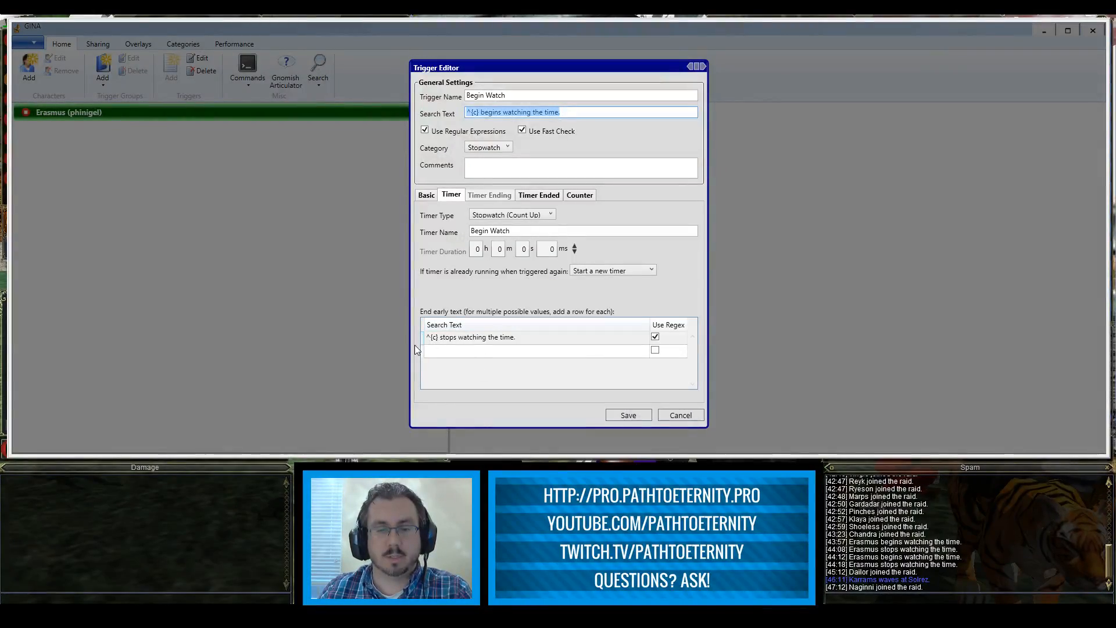
pyautogui.click(499, 338)
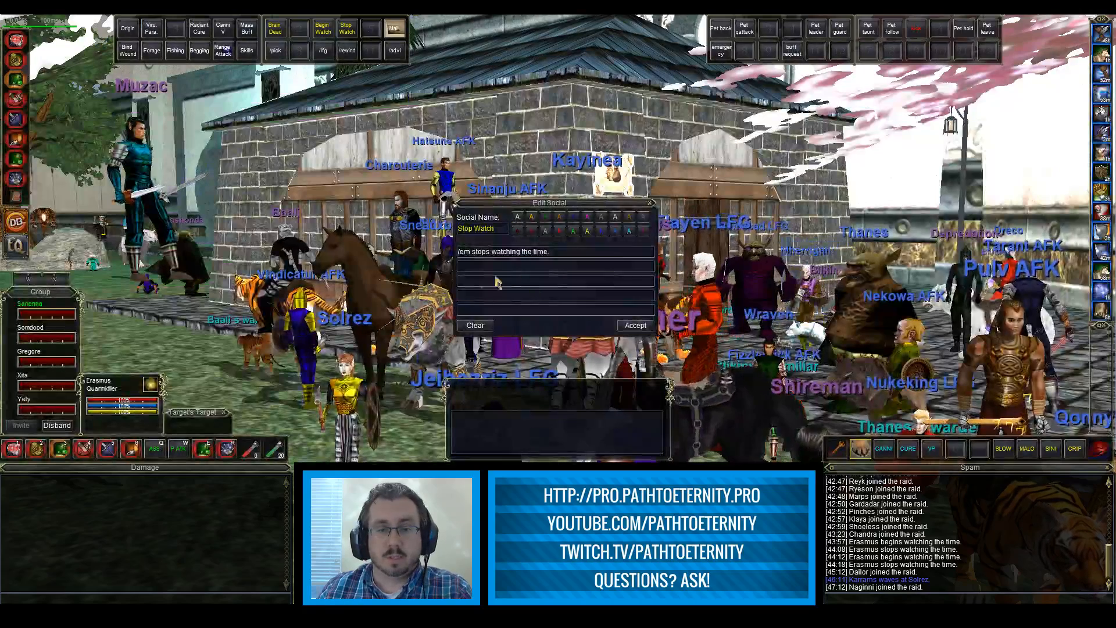
pyautogui.click(633, 326)
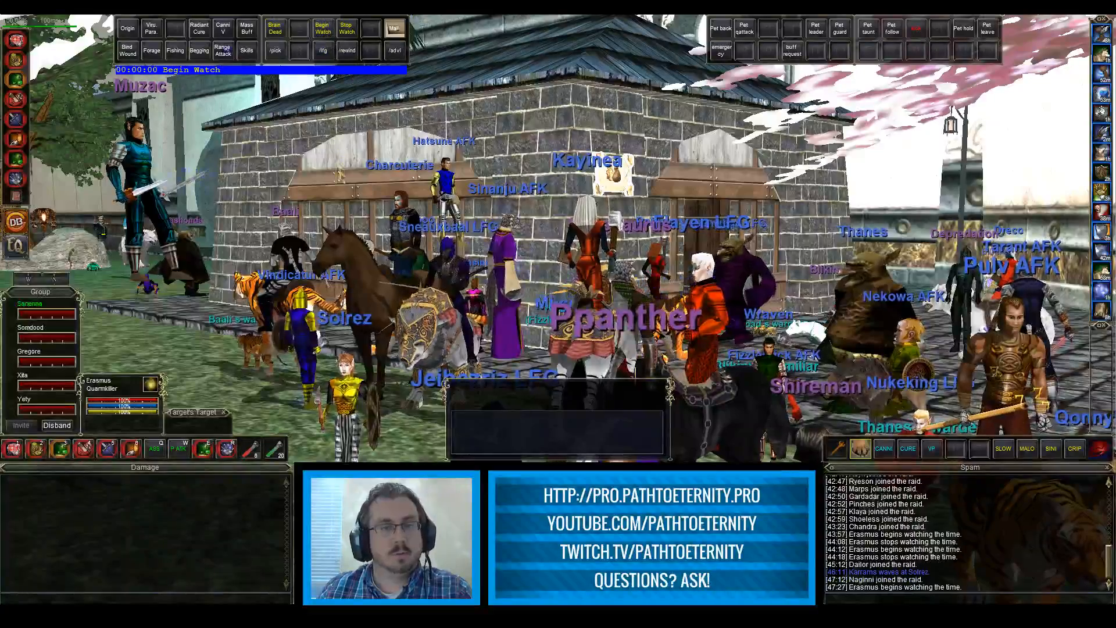